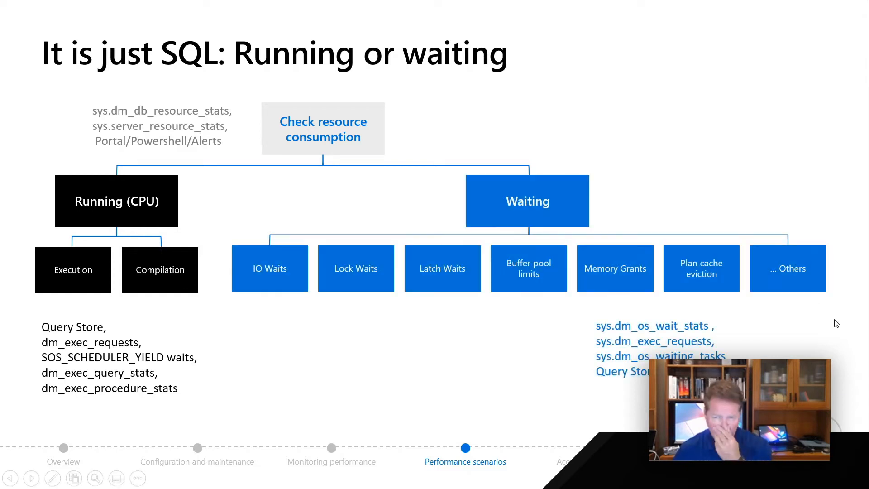
mouse_move(843, 393)
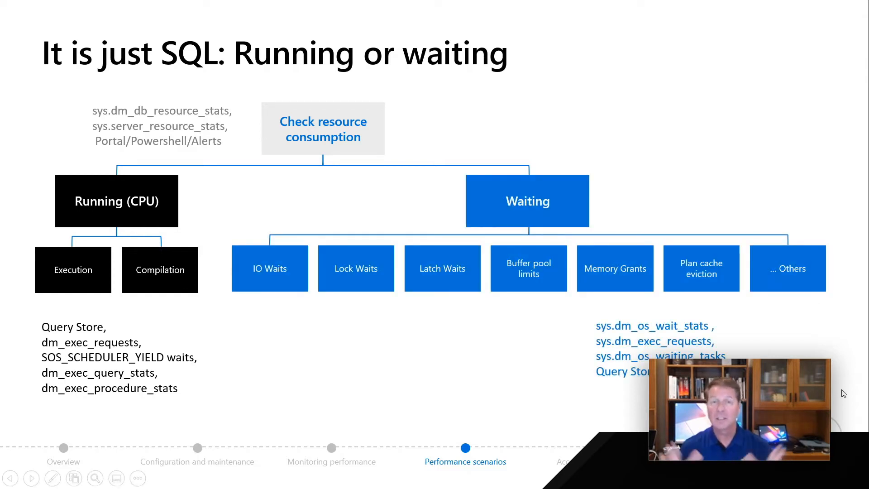